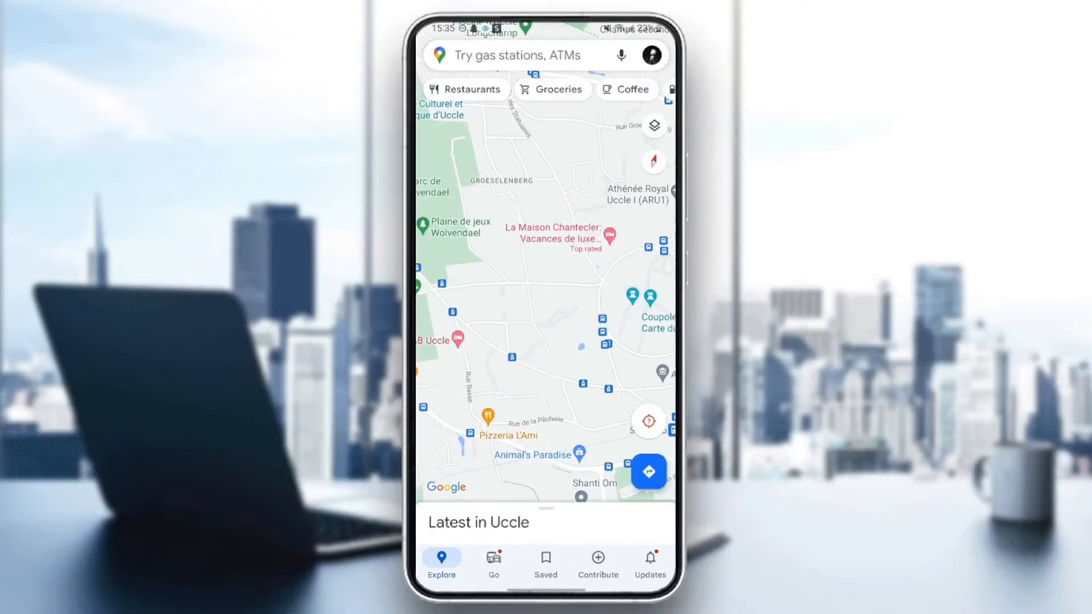
Step: Leave Google Maps via Home and reach the phone's app list
key(Home)
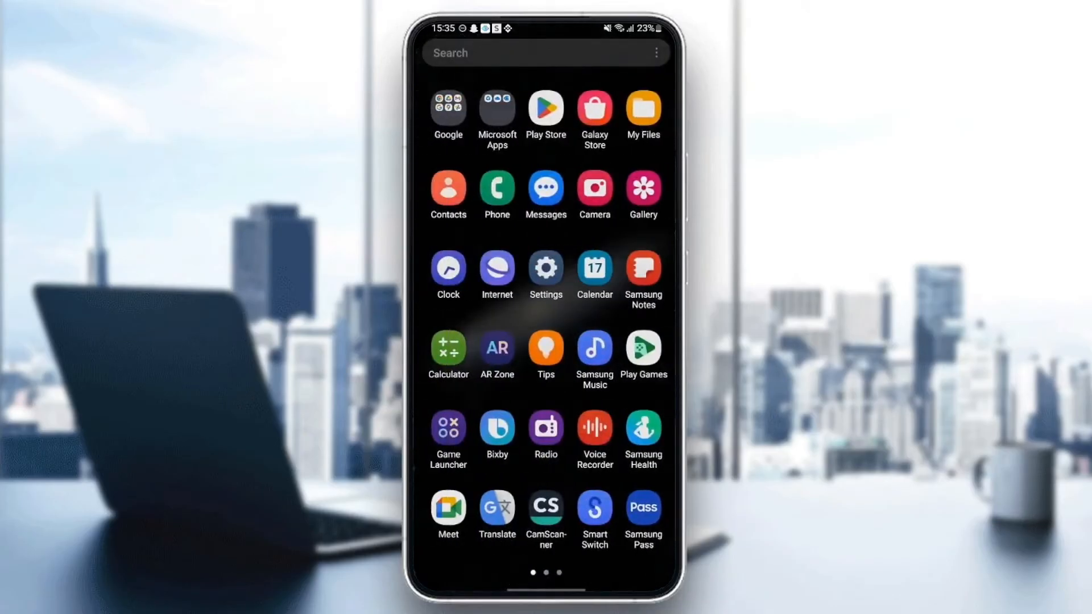
Step: Launch the Settings app from the app drawer
click(544, 270)
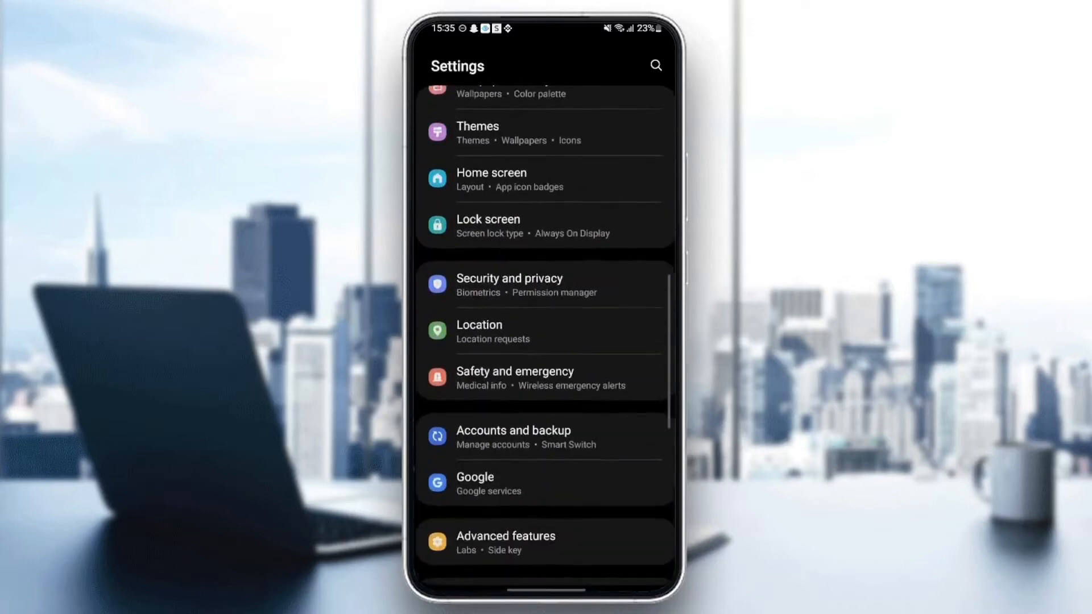
Step: Scroll through the Apps list to Maps and reach its App info page
scroll(down, 3)
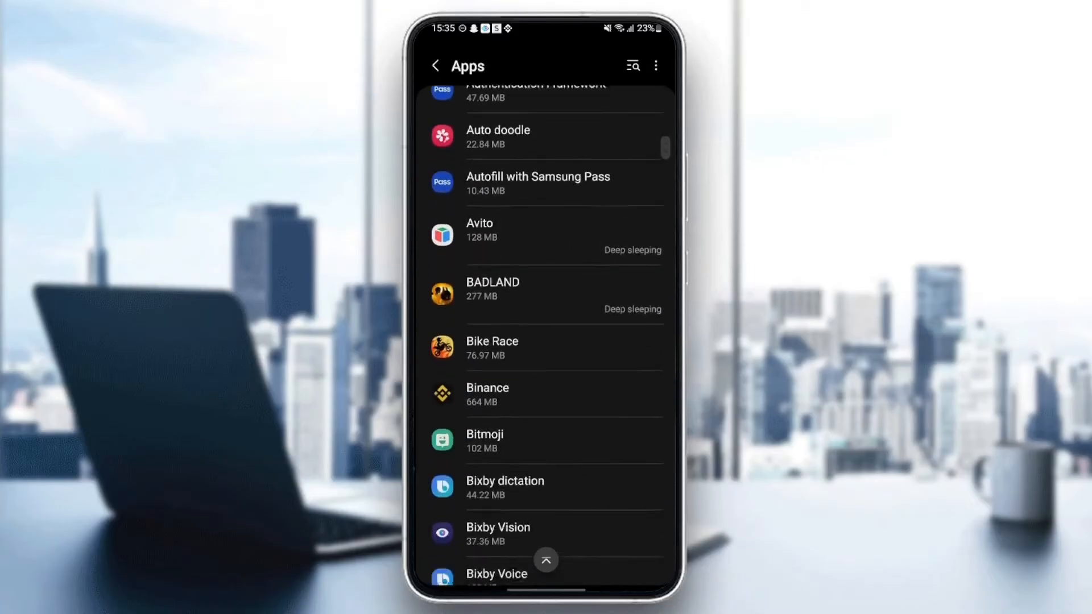
scroll(down, 3)
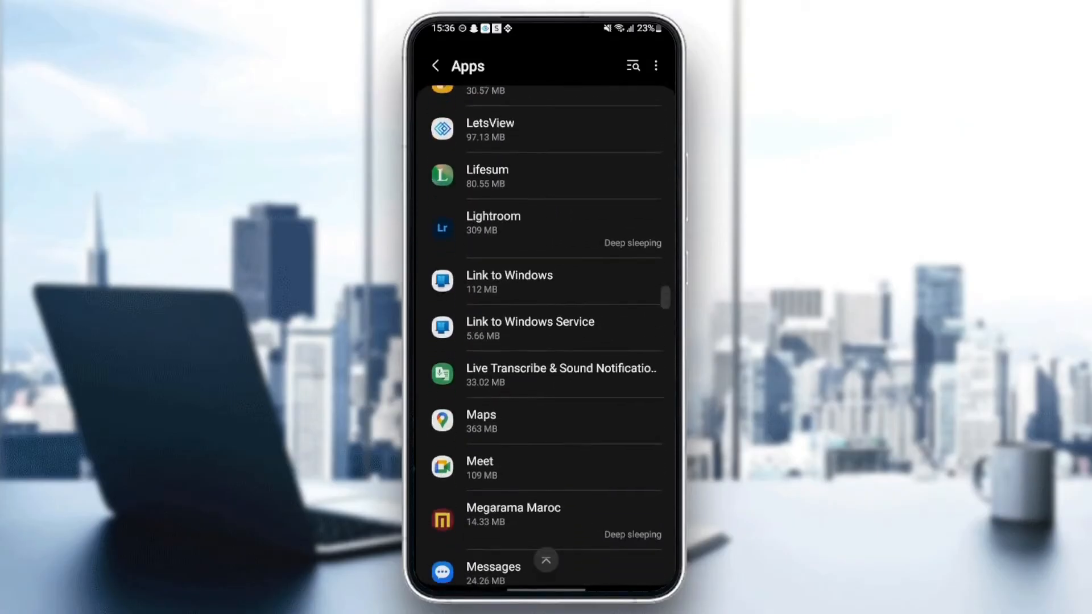
scroll(up, 3)
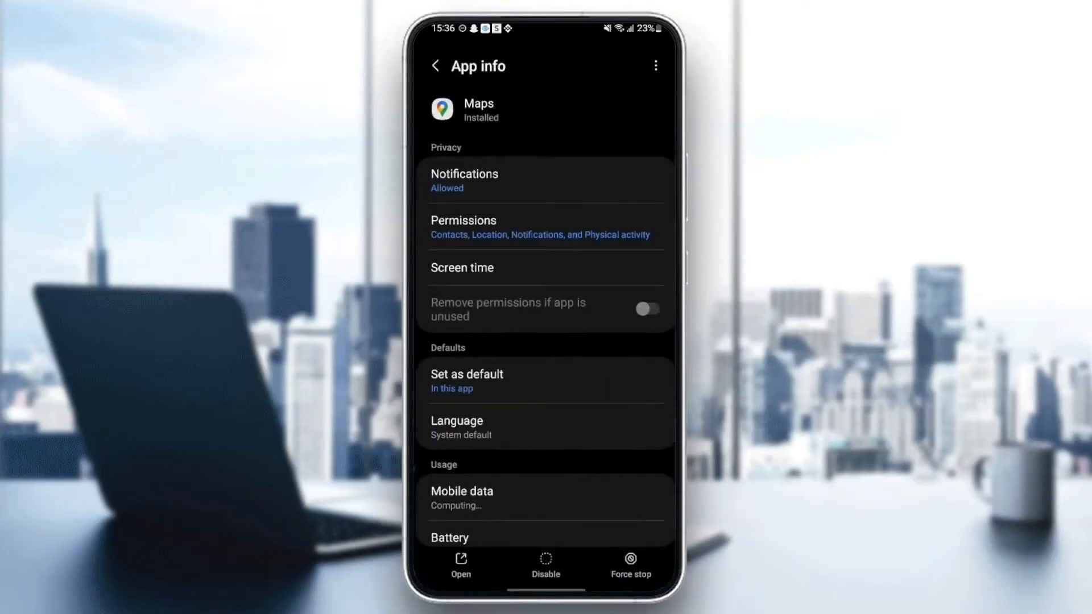
Step: Check Maps notifications are allowed, then view its granted permissions
click(646, 309)
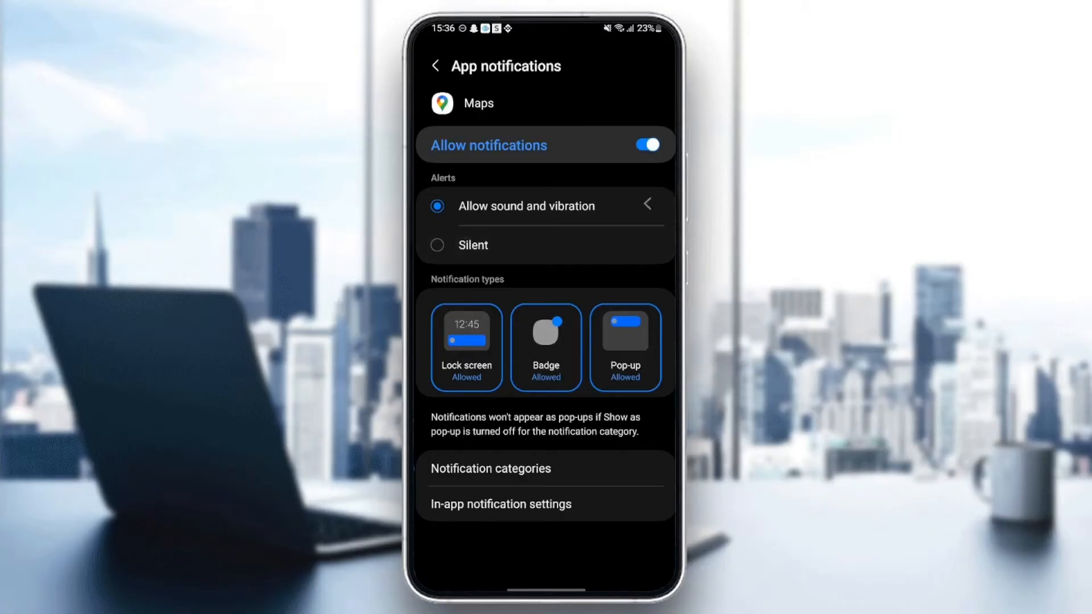
click(435, 66)
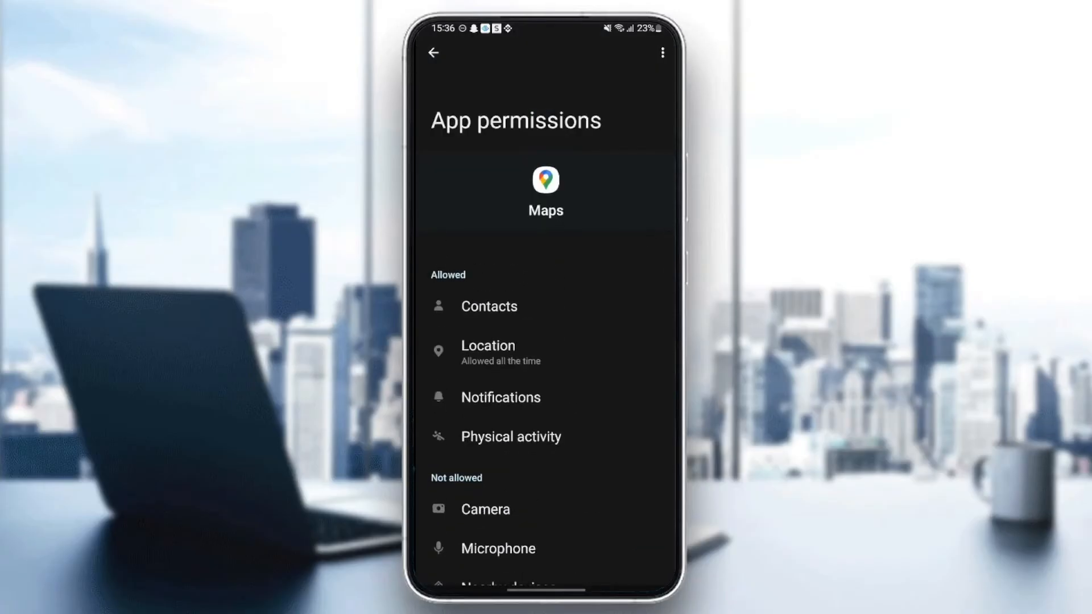
Step: Return from the permissions list to the Maps App info page
click(432, 53)
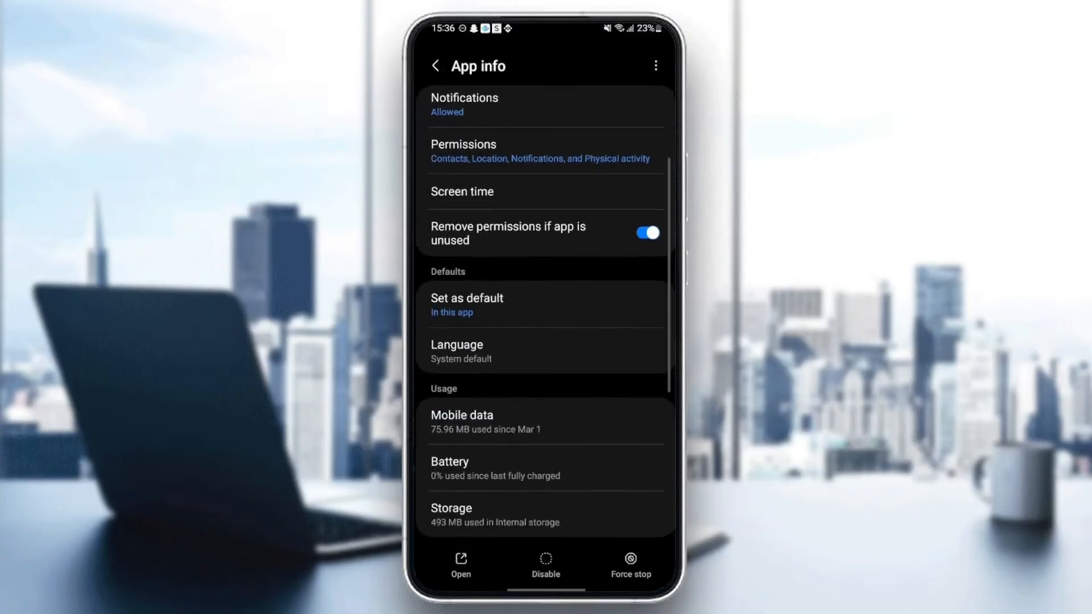
Step: Scroll App info down to Storage before leaving for the home screen
scroll(down, 3)
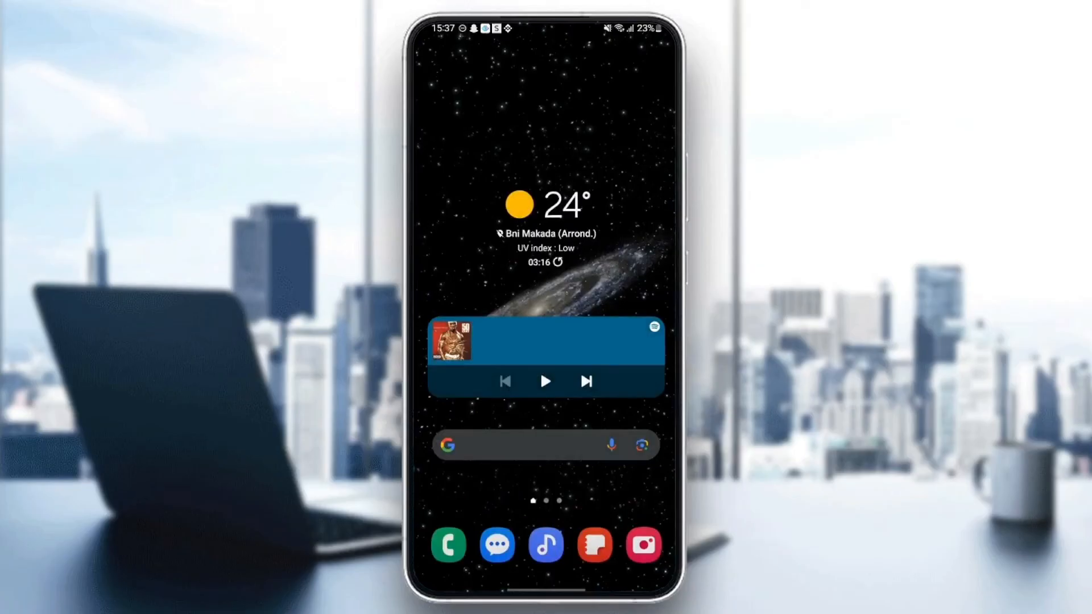
Step: Relaunch Maps from the Google apps folder, showing the map of Uccle
scroll(up, 3)
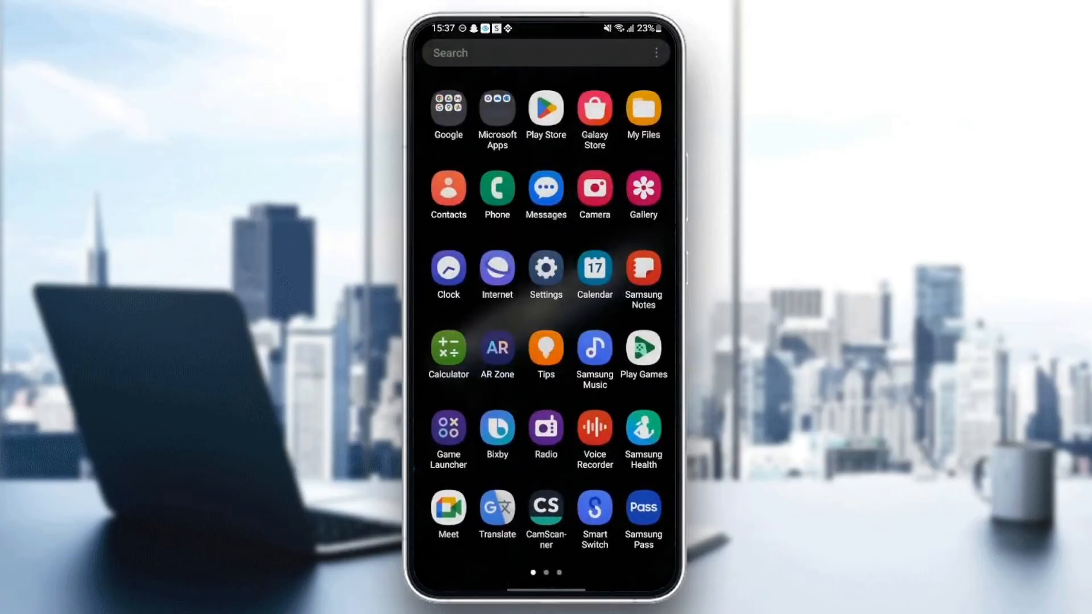
click(448, 111)
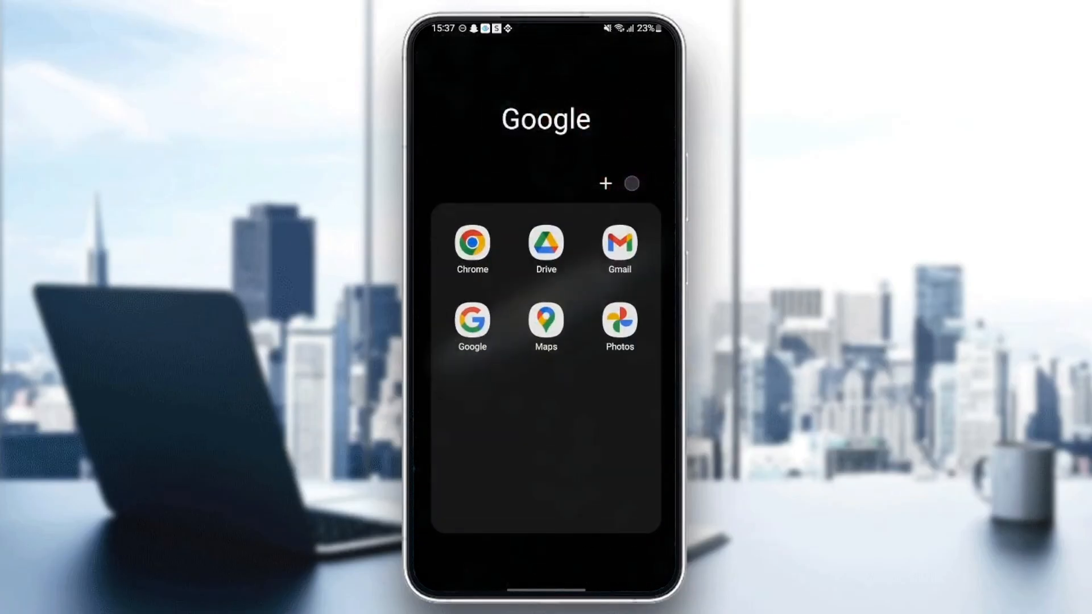
click(546, 321)
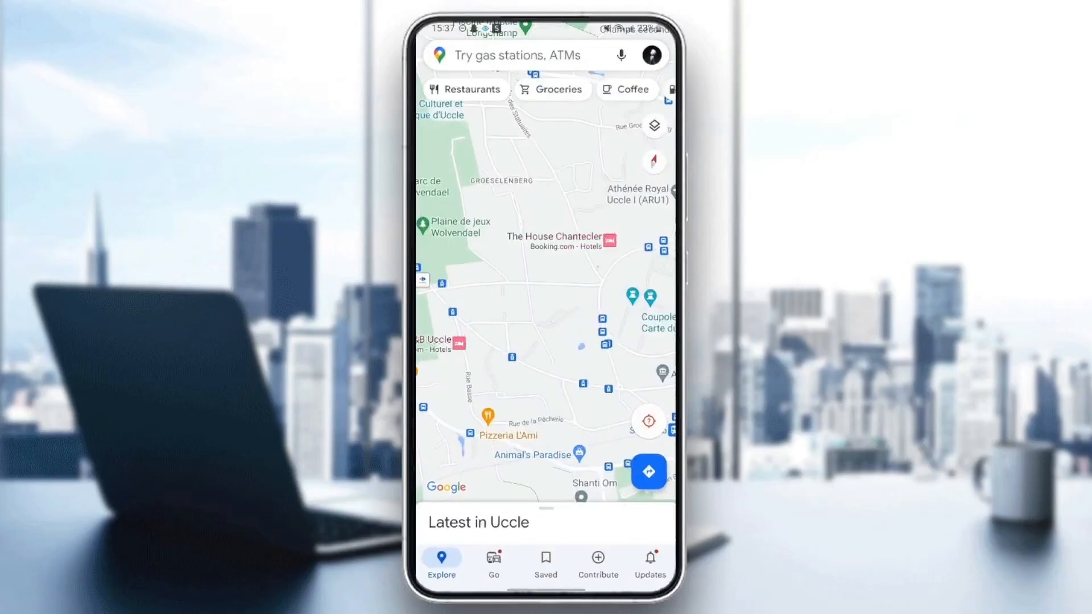